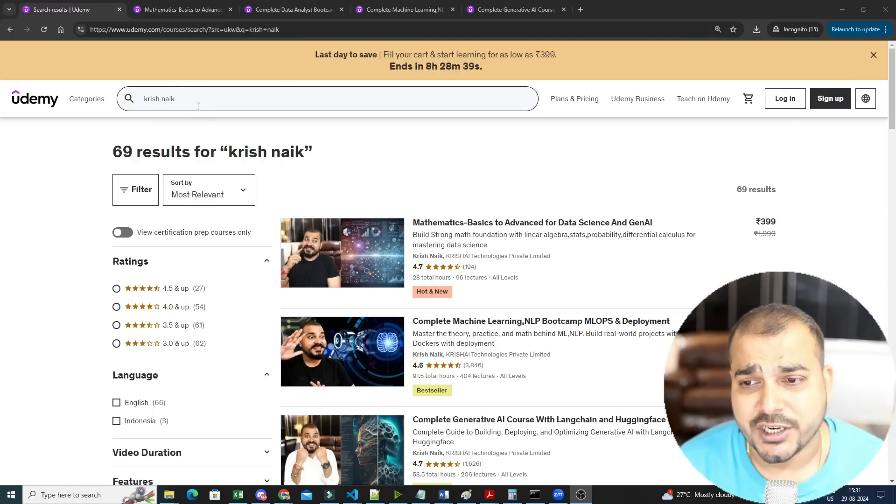
# Step: Scroll through the 69 'krish naik' course search results
pyautogui.scroll(-3)
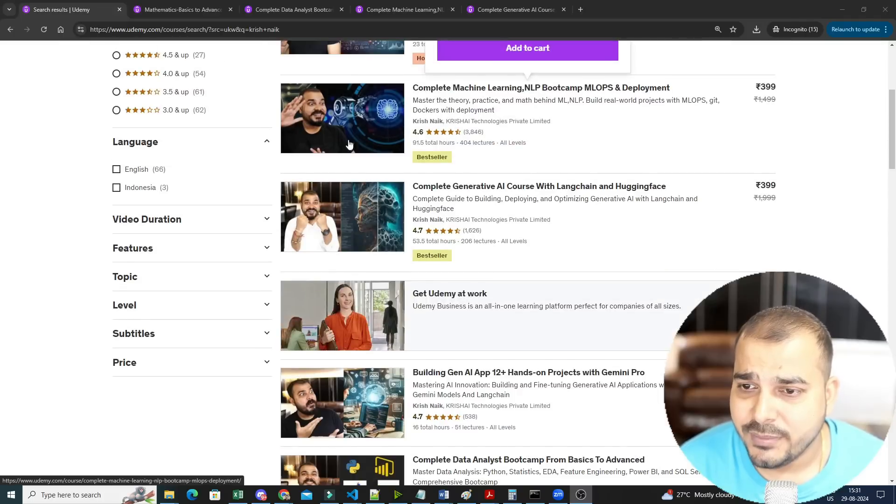
pyautogui.scroll(-3)
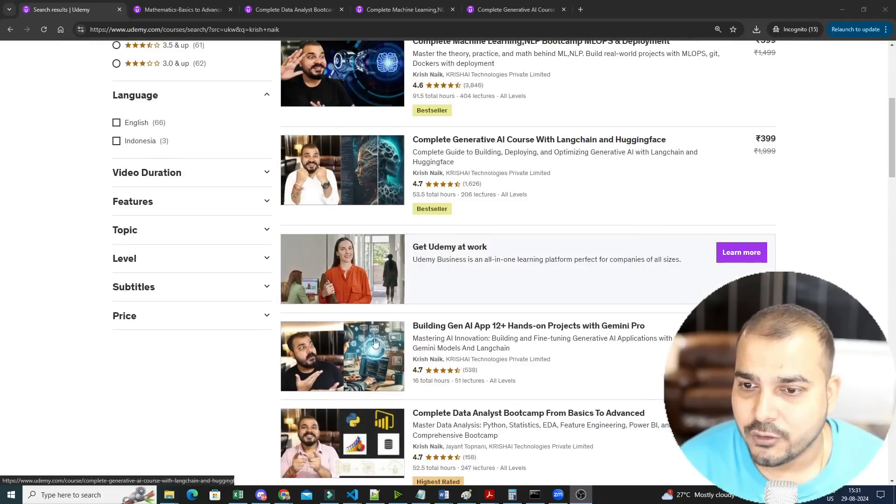
pyautogui.scroll(3)
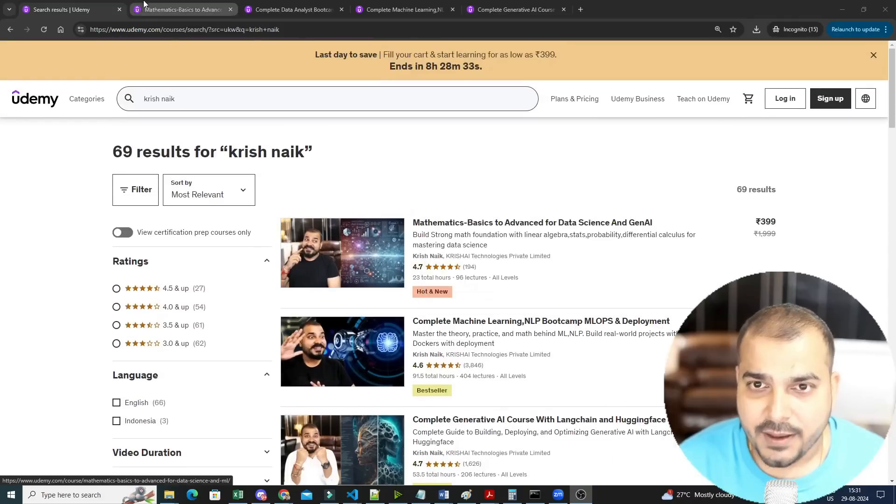
pyautogui.moveTo(182, 9)
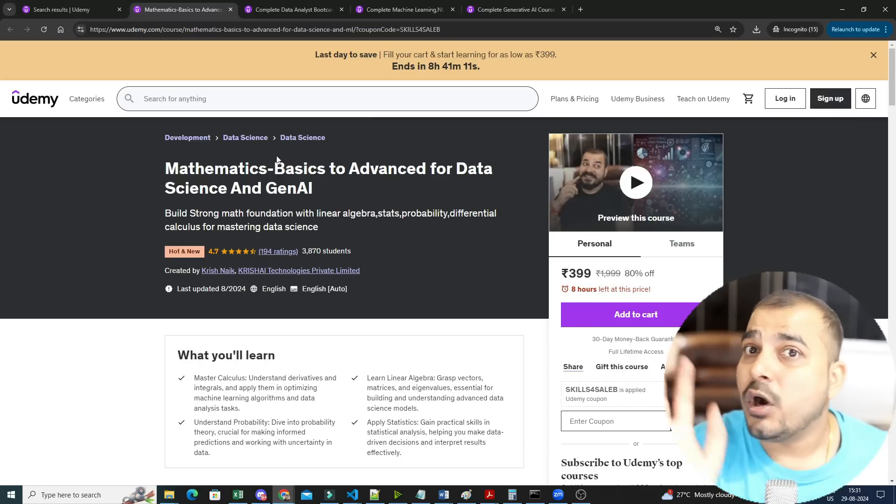
# Step: Expand Introduction To Linear Algebra in Course content and scroll through its nine lectures
pyautogui.scroll(-3)
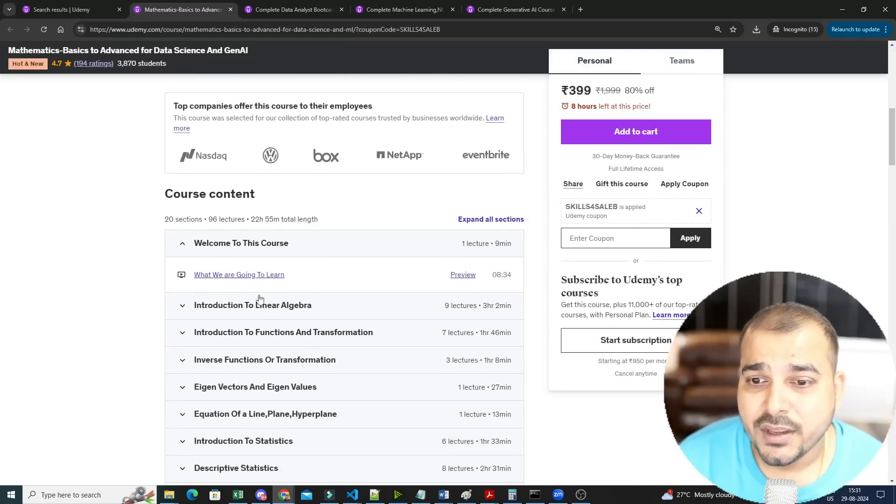
pyautogui.click(252, 305)
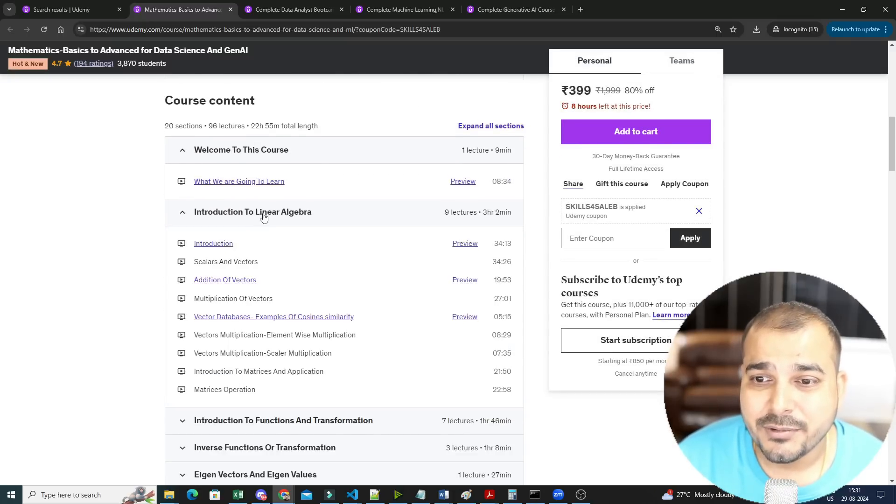
pyautogui.scroll(-3)
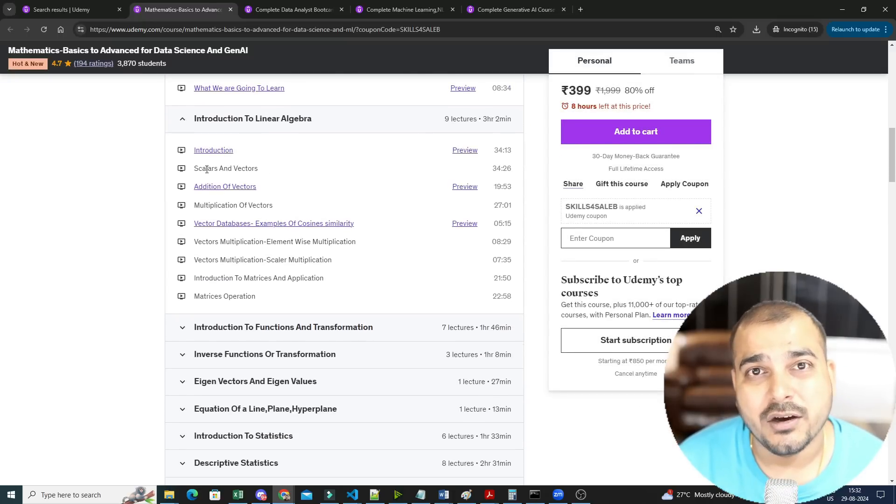
pyautogui.scroll(-3)
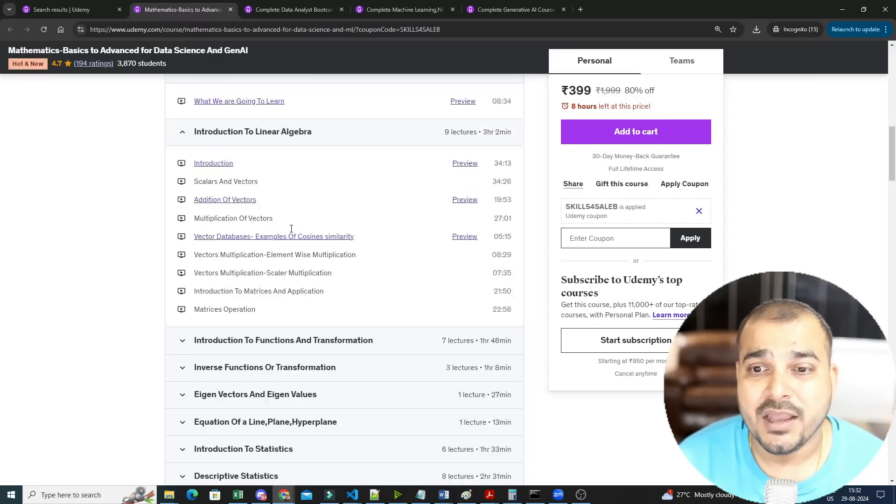
pyautogui.scroll(3)
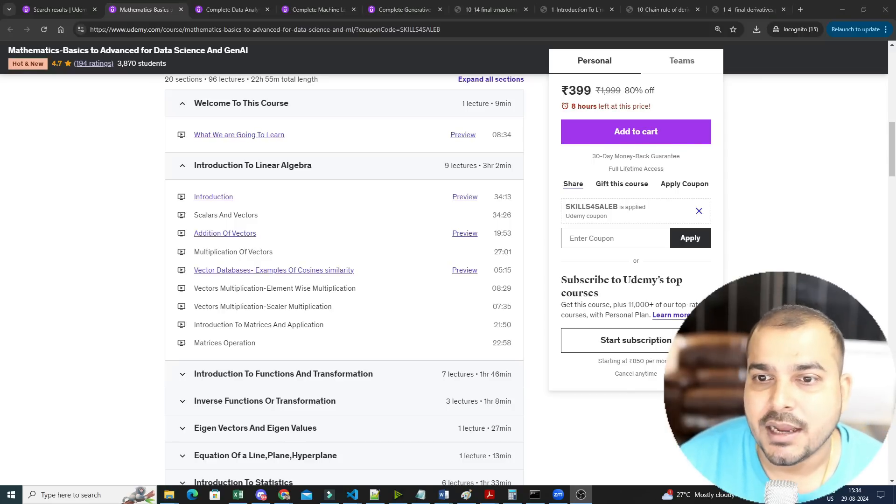
# Step: Switch to the 1-Introduction To Linear algebra PDF and read pages 1–2 on ML applications
pyautogui.click(576, 9)
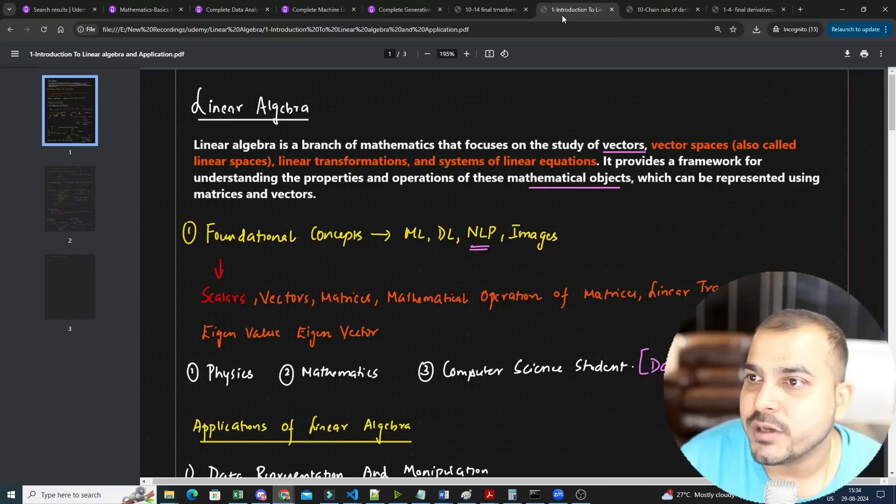
pyautogui.moveTo(324, 244)
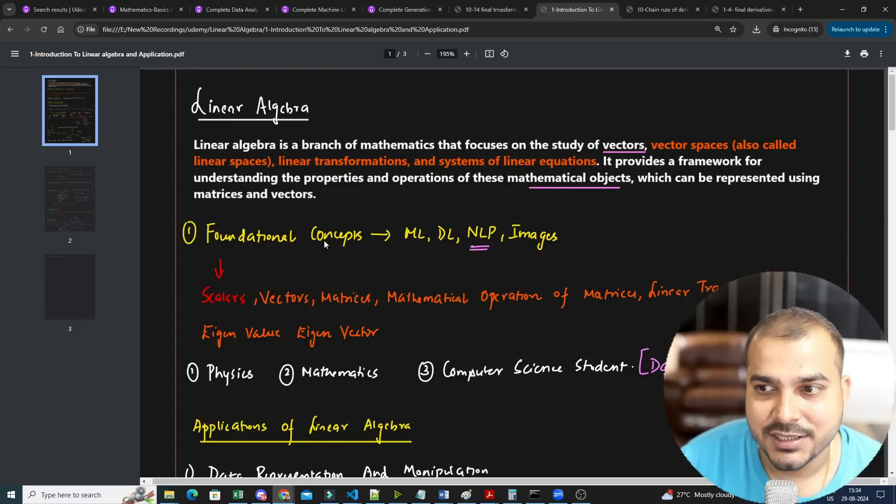
pyautogui.scroll(-3)
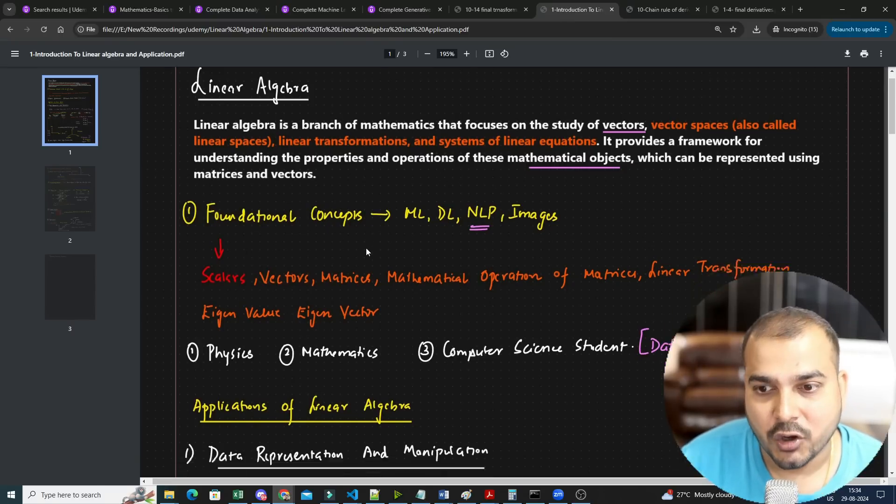
pyautogui.scroll(-3)
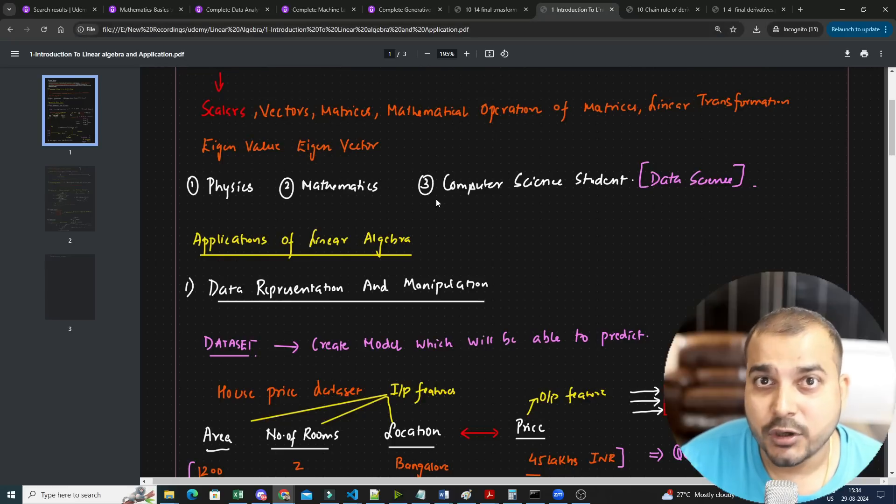
pyautogui.scroll(-3)
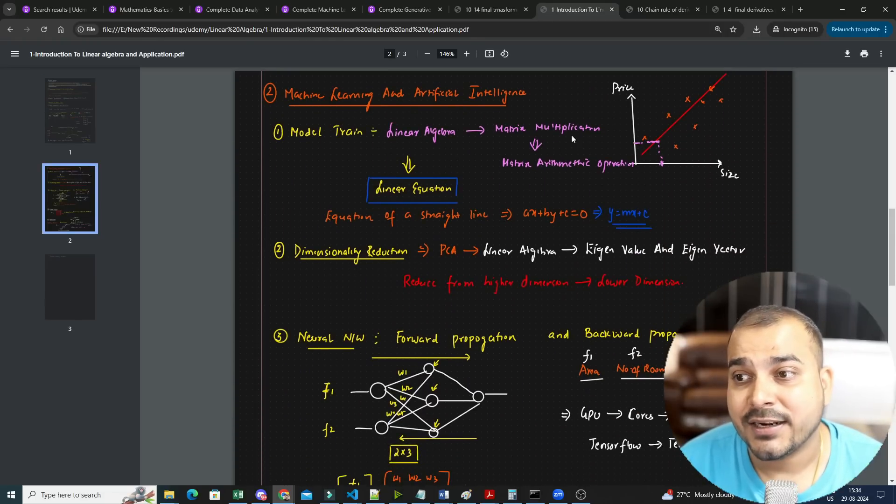
pyautogui.scroll(-3)
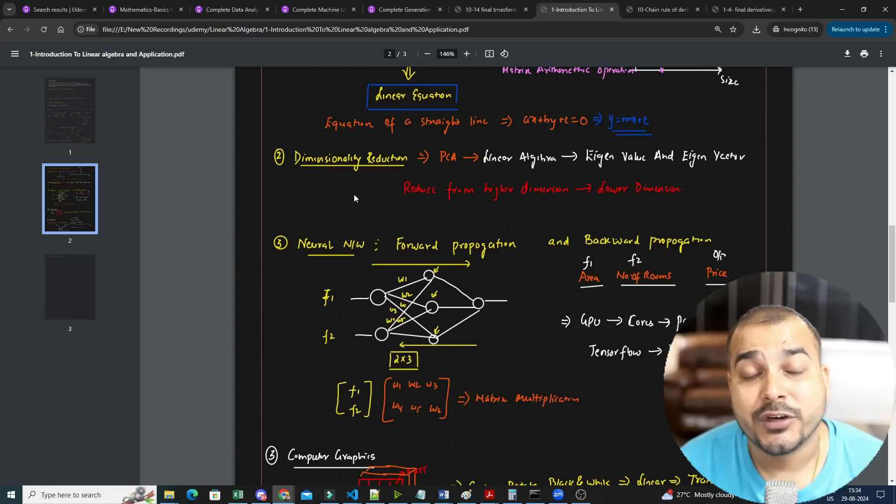
pyautogui.scroll(-3)
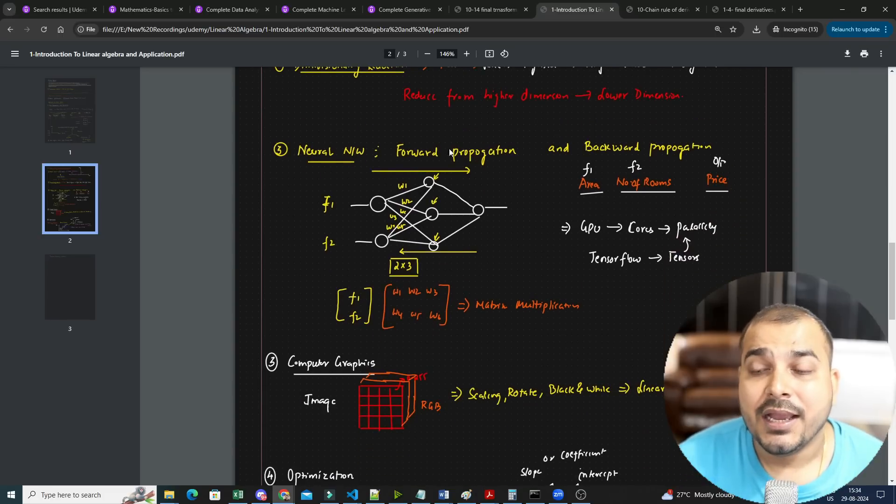
pyautogui.moveTo(554, 234)
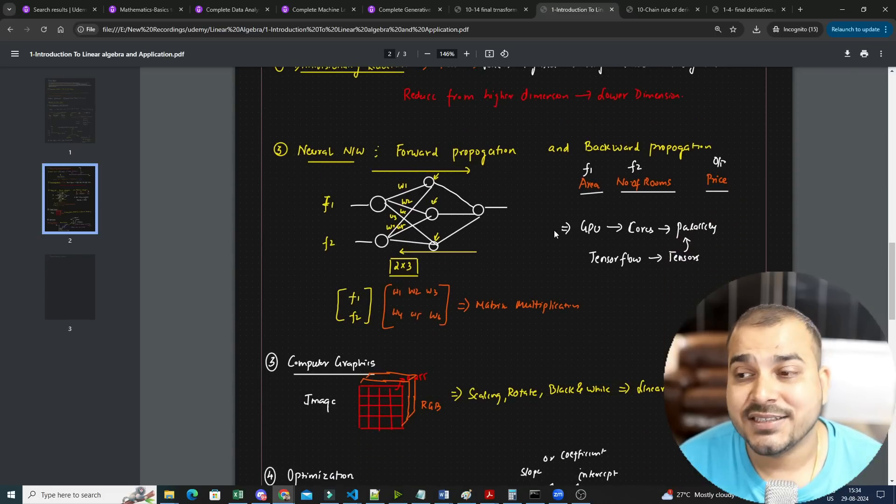
pyautogui.scroll(-3)
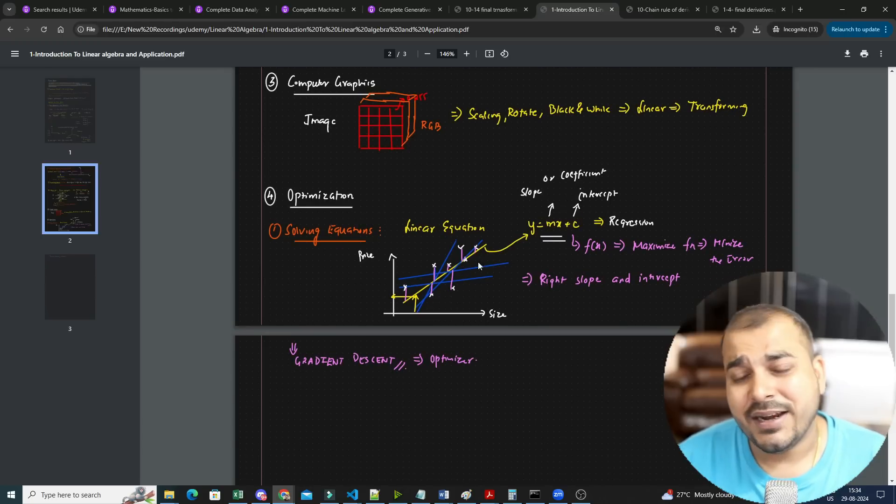
pyautogui.moveTo(487, 265)
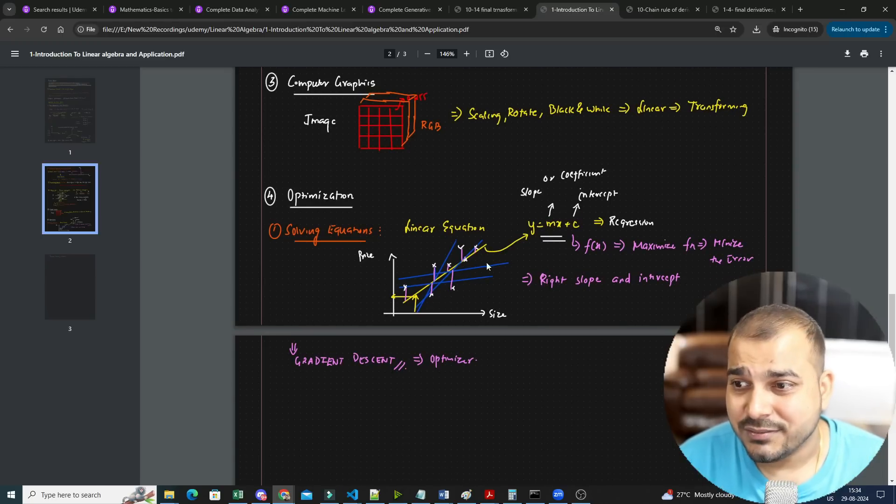
pyautogui.scroll(3)
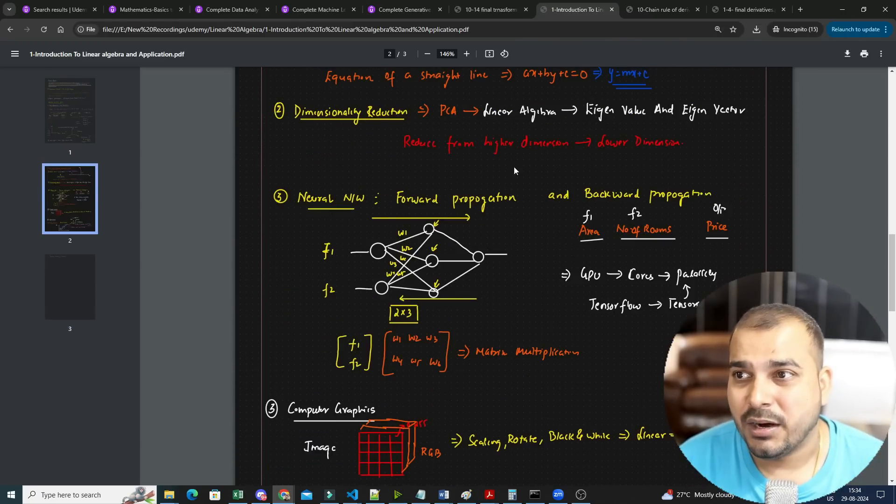
# Step: Open the 10-14 final transformation notes at fit width and read page 8 to the visualization page
pyautogui.click(487, 9)
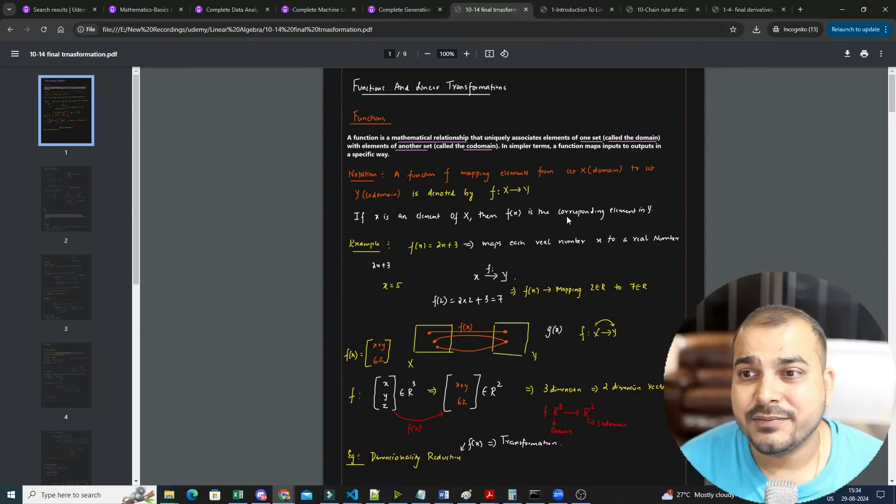
pyautogui.click(467, 54)
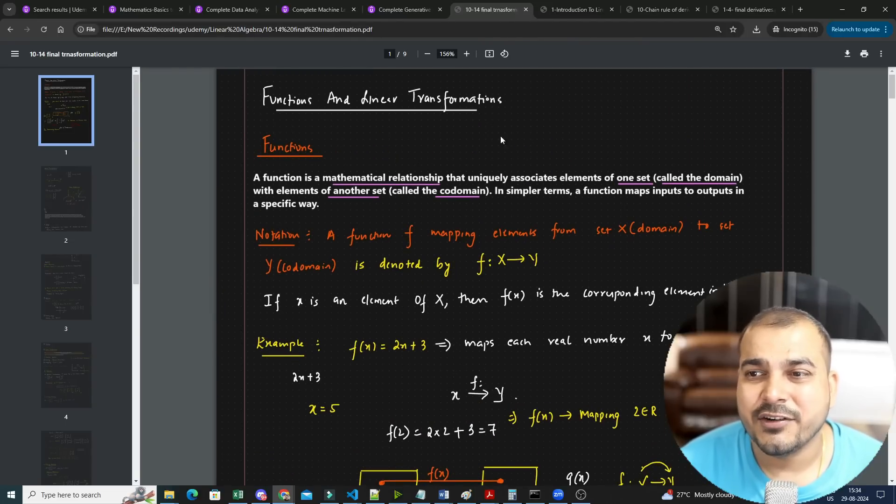
pyautogui.scroll(-3)
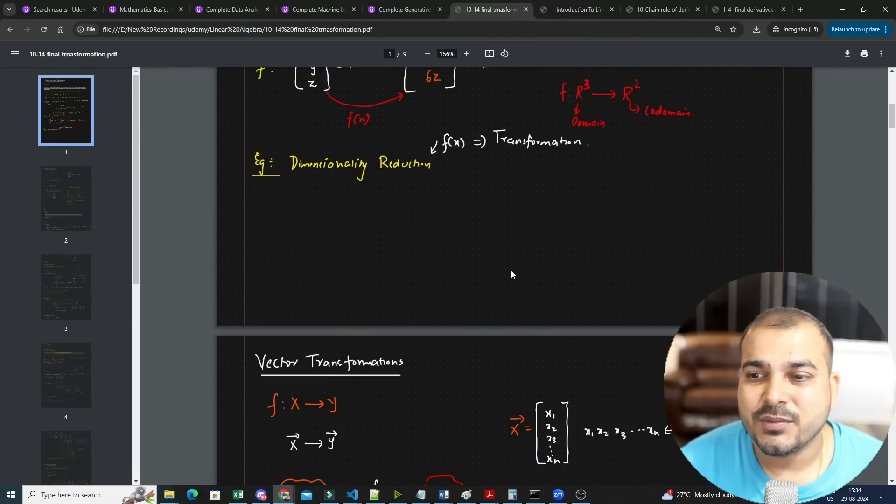
pyautogui.scroll(-3)
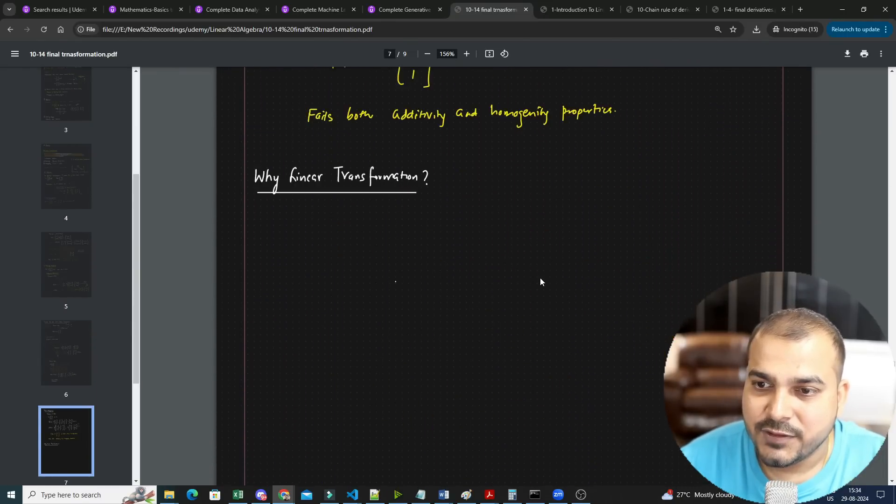
pyautogui.scroll(-3)
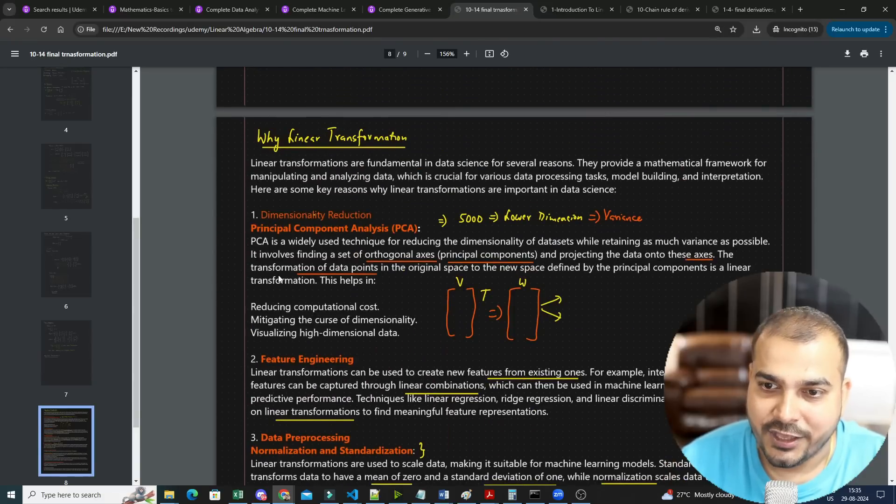
pyautogui.scroll(-3)
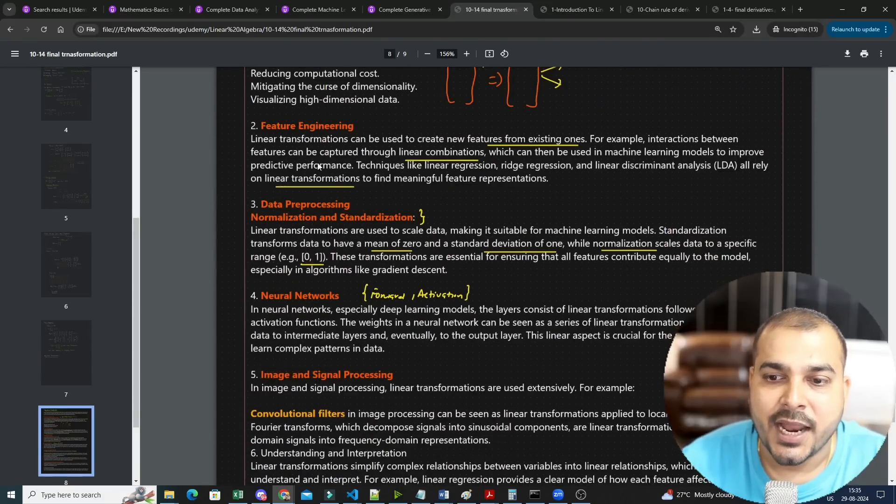
pyautogui.scroll(-3)
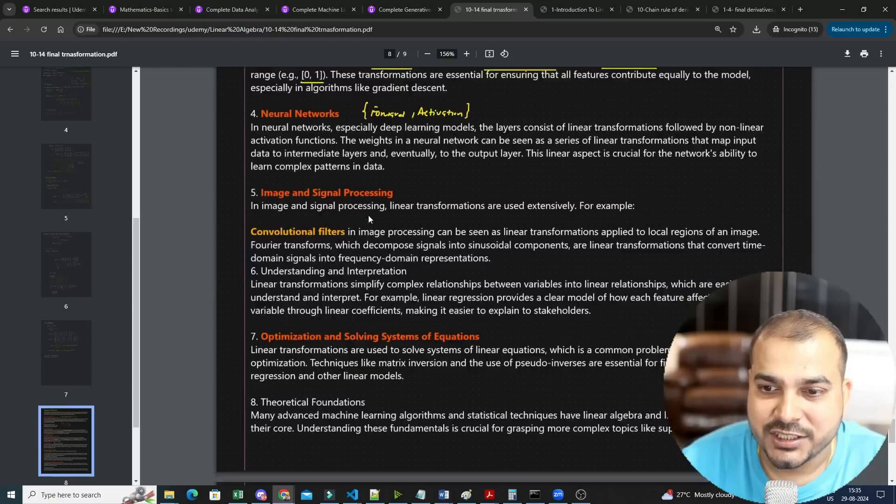
pyautogui.scroll(-3)
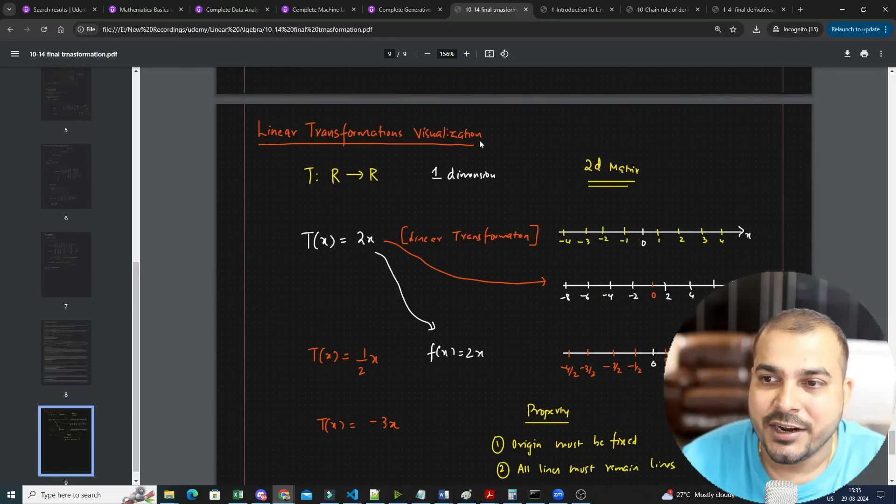
pyautogui.scroll(-3)
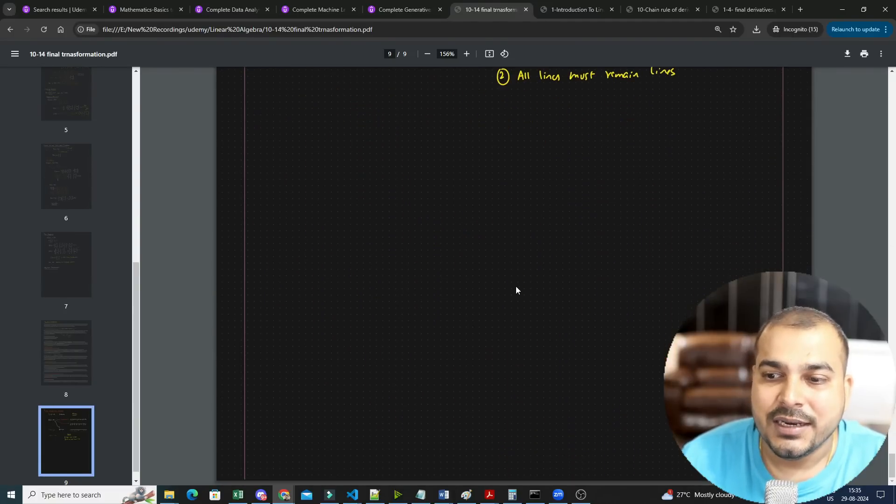
pyautogui.scroll(3)
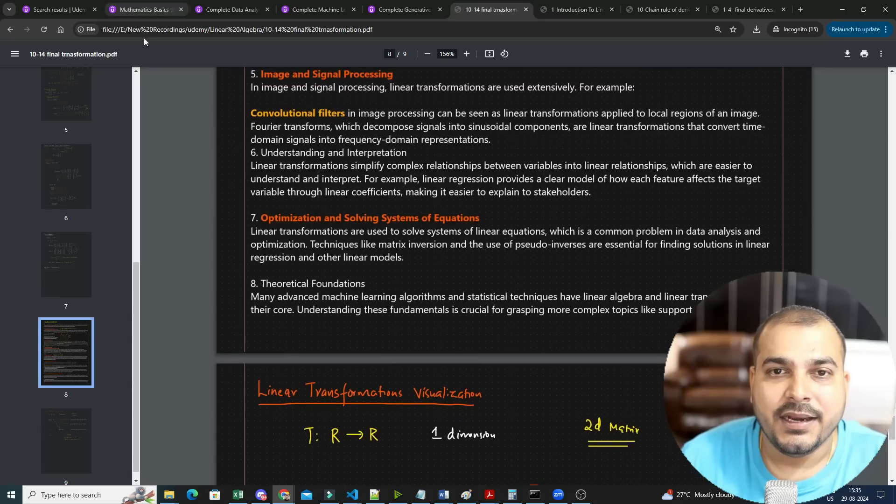
# Step: Return to the Mathematics course page and reveal the remaining ten of its 20 sections
pyautogui.click(145, 9)
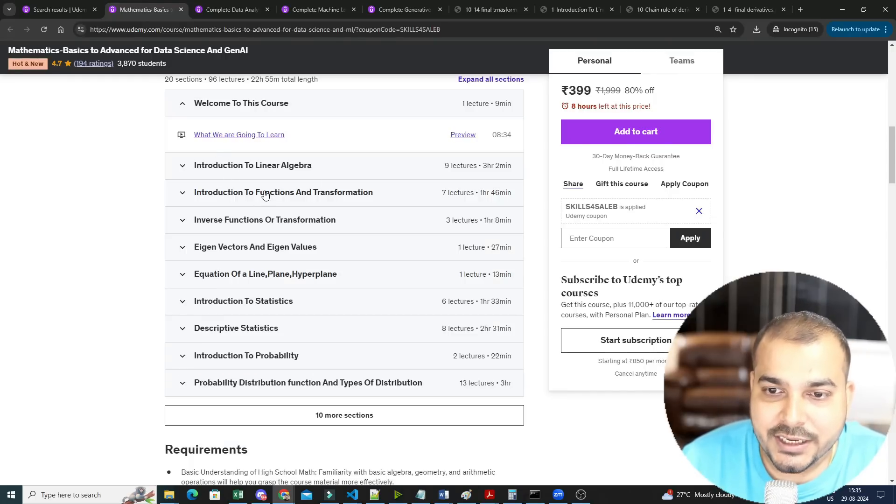
pyautogui.moveTo(278, 170)
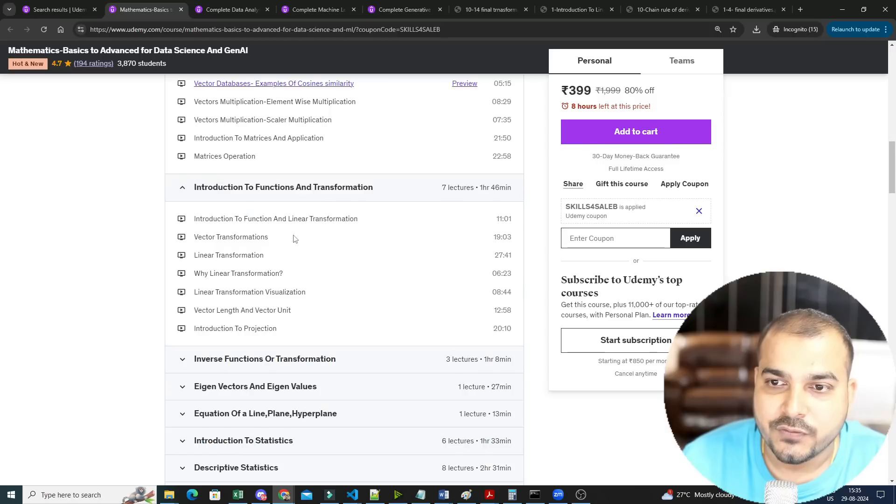
pyautogui.scroll(-3)
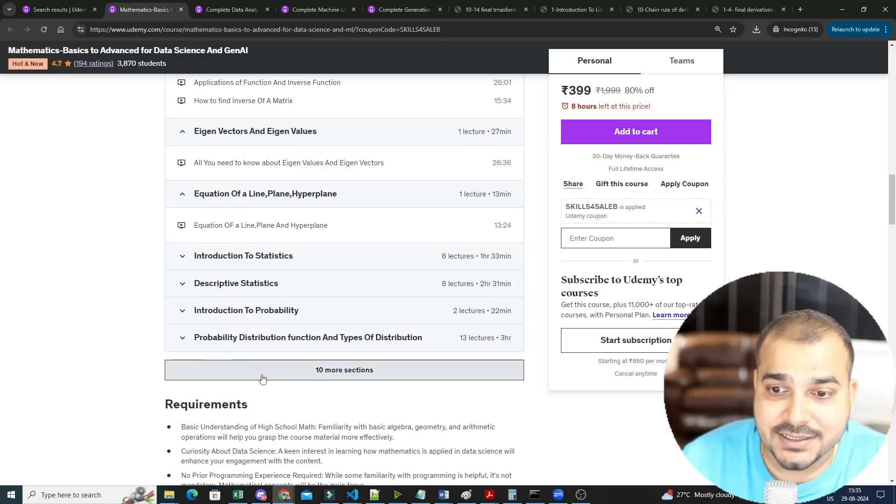
pyautogui.click(343, 369)
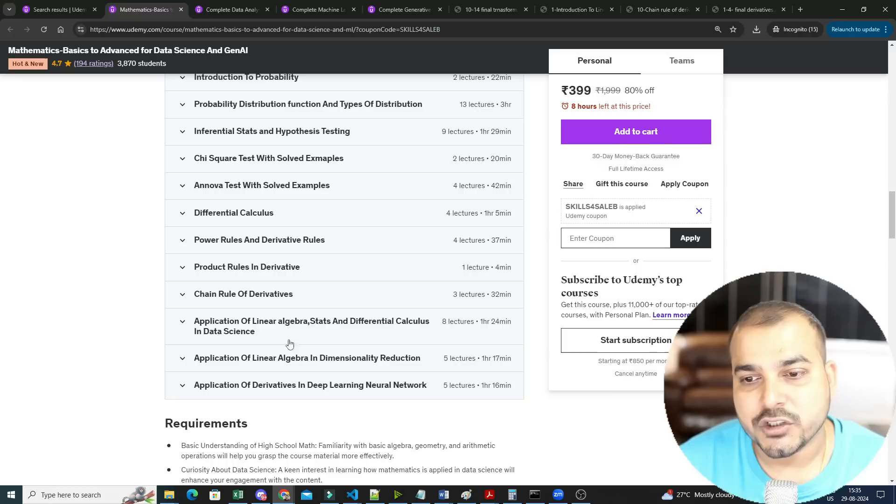
pyautogui.moveTo(426, 326)
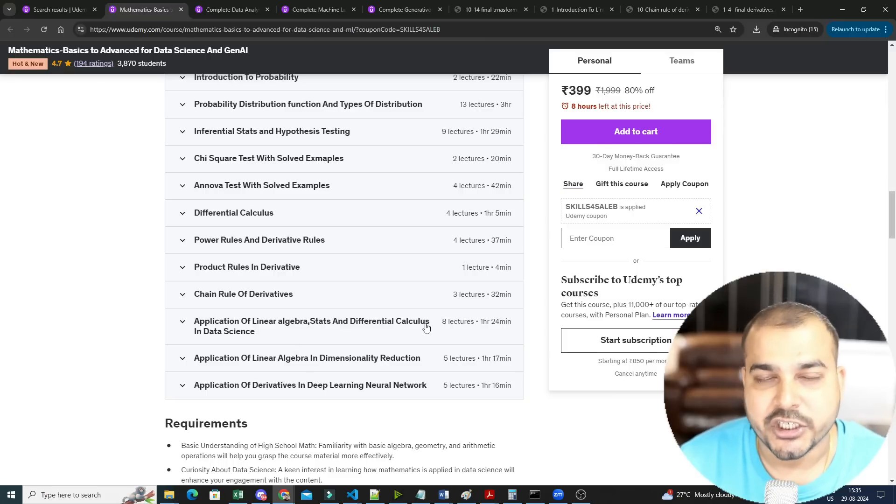
pyautogui.moveTo(356, 370)
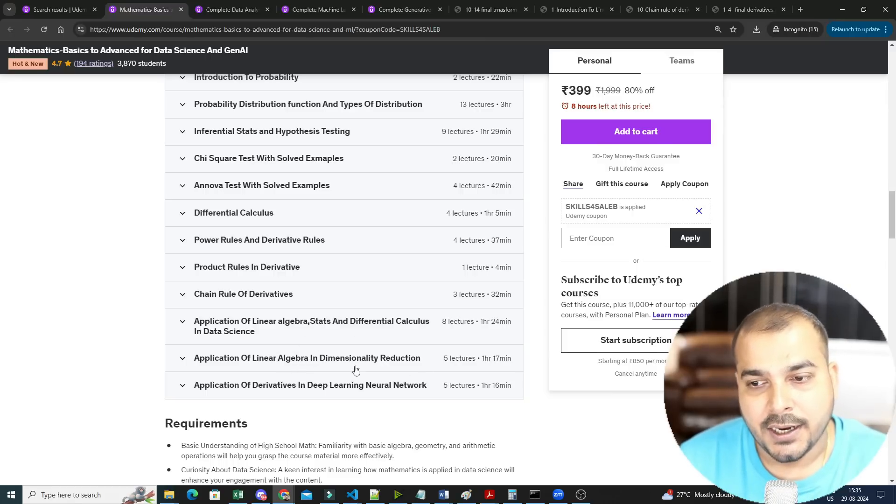
pyautogui.moveTo(301, 263)
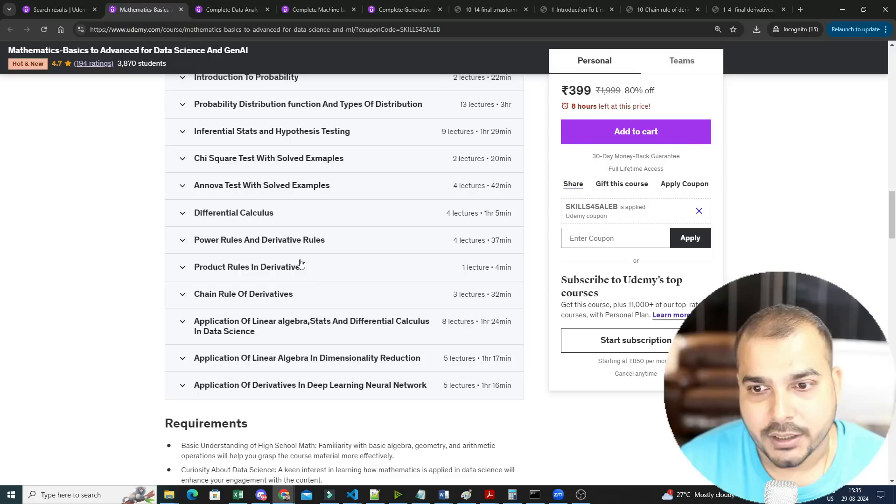
pyautogui.moveTo(262, 282)
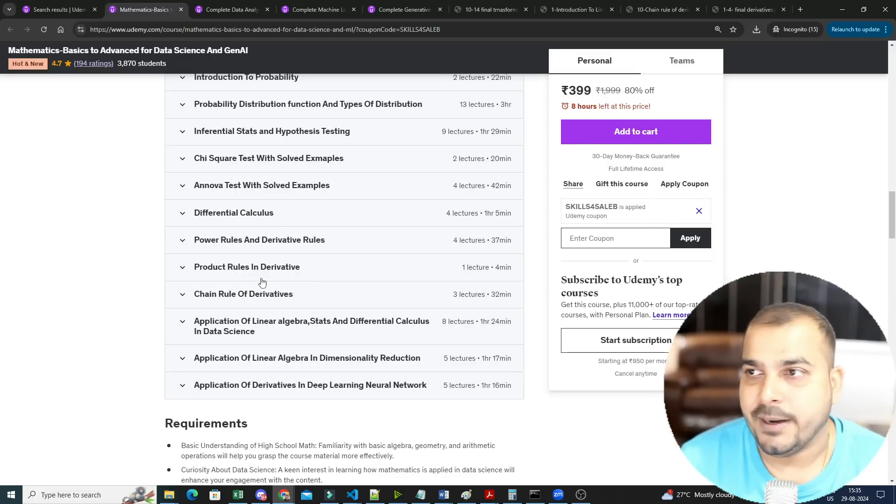
# Step: Read the 1-4 final derivatives notes at fit width across five pages, then return to the course
pyautogui.click(749, 10)
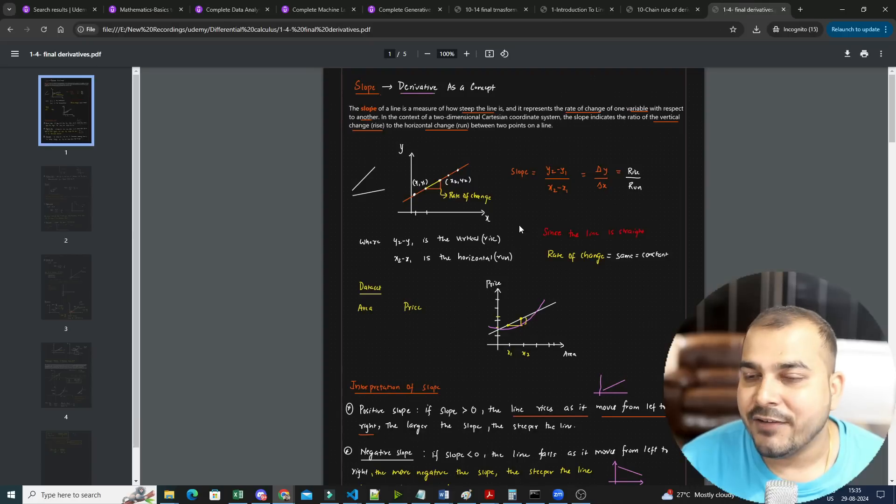
pyautogui.click(466, 53)
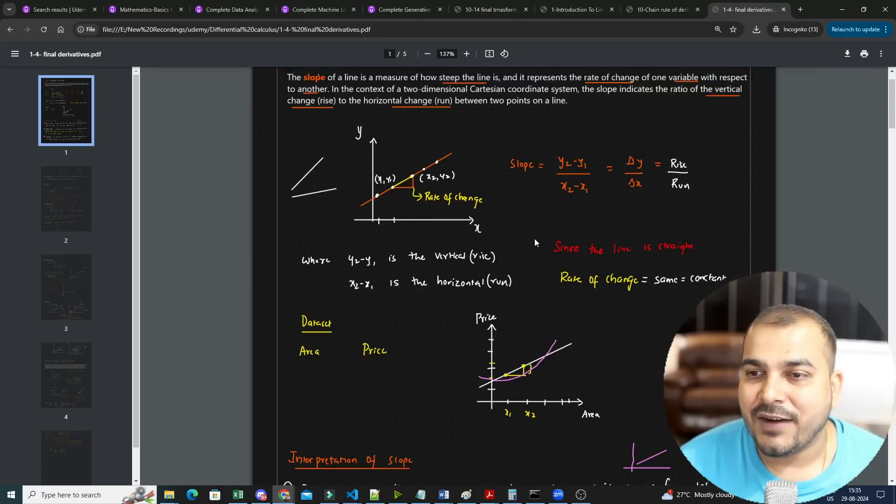
pyautogui.scroll(3)
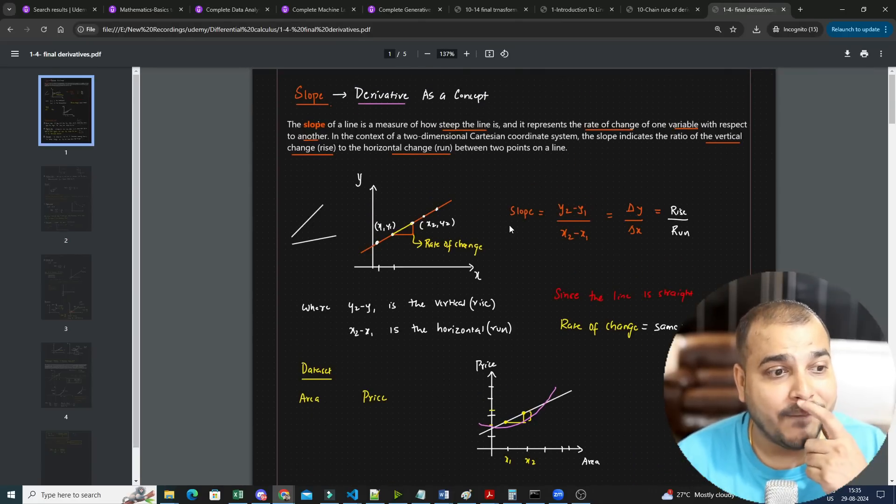
pyautogui.scroll(-3)
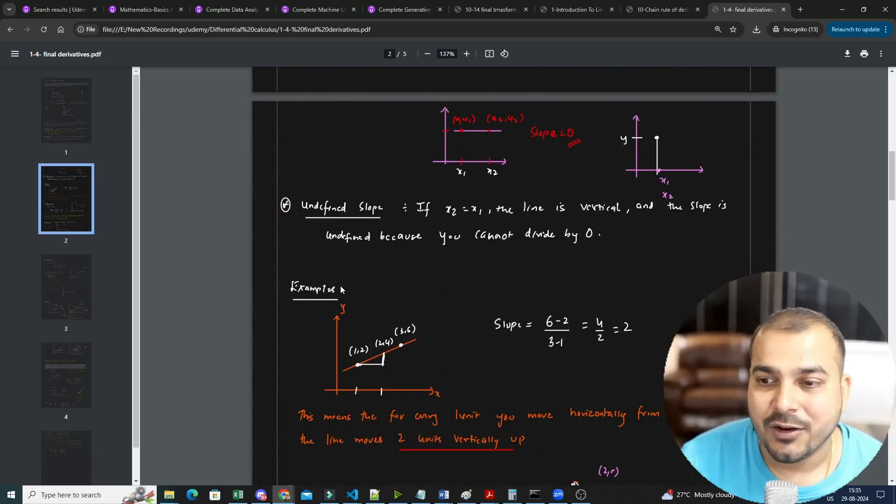
pyautogui.scroll(-3)
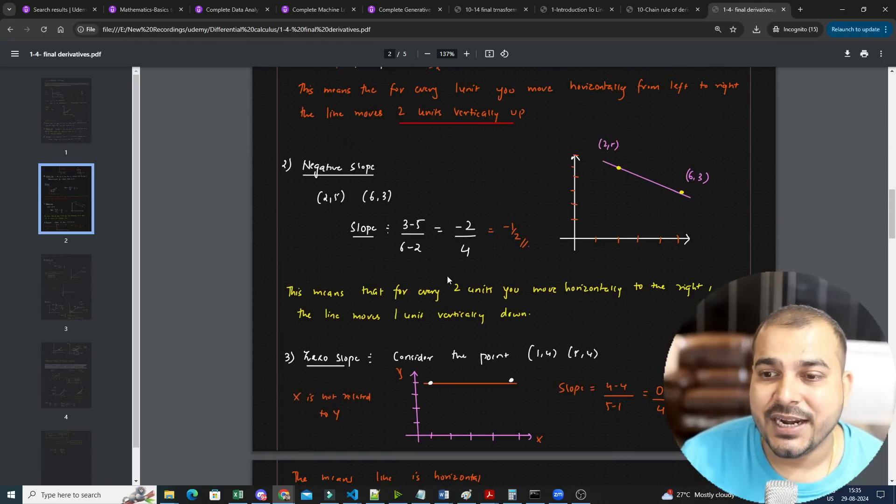
pyautogui.scroll(-3)
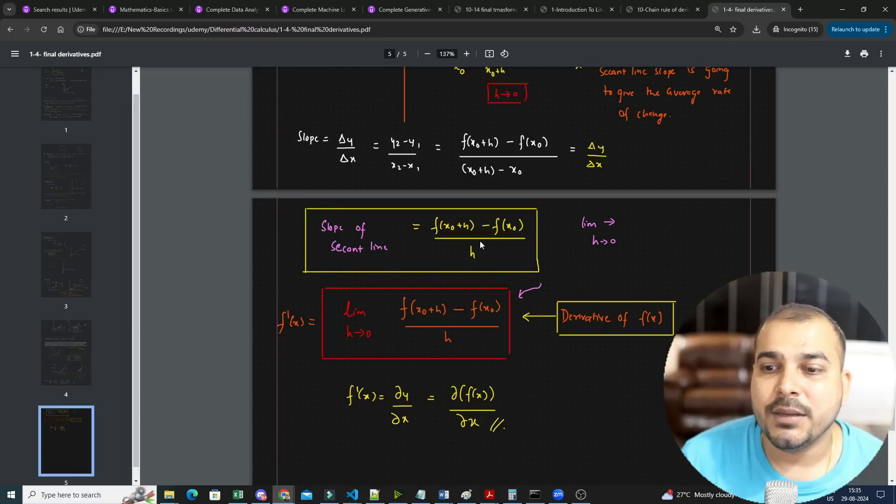
pyautogui.moveTo(386, 226)
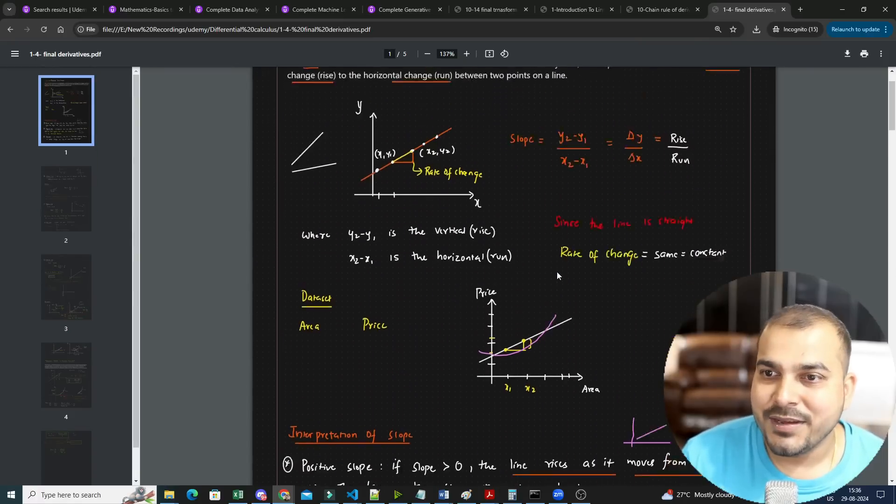
pyautogui.click(145, 10)
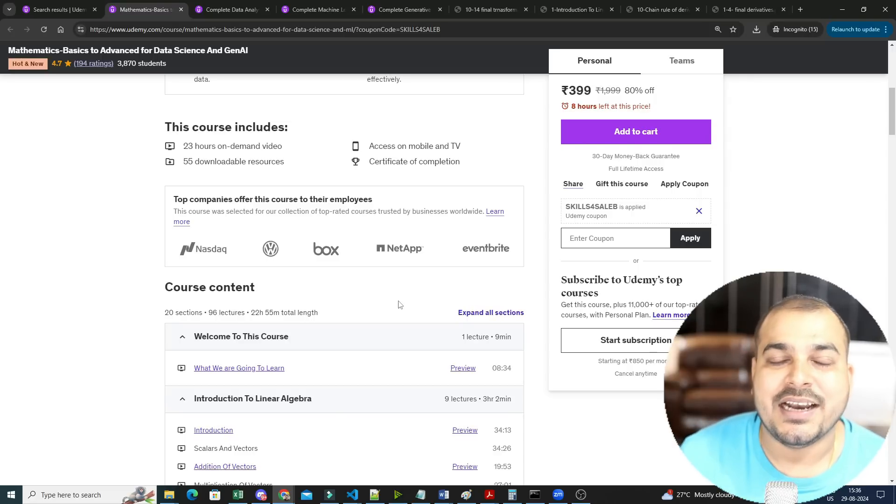
# Step: Scroll the Mathematics course page back to the title and What you'll learn
pyautogui.scroll(3)
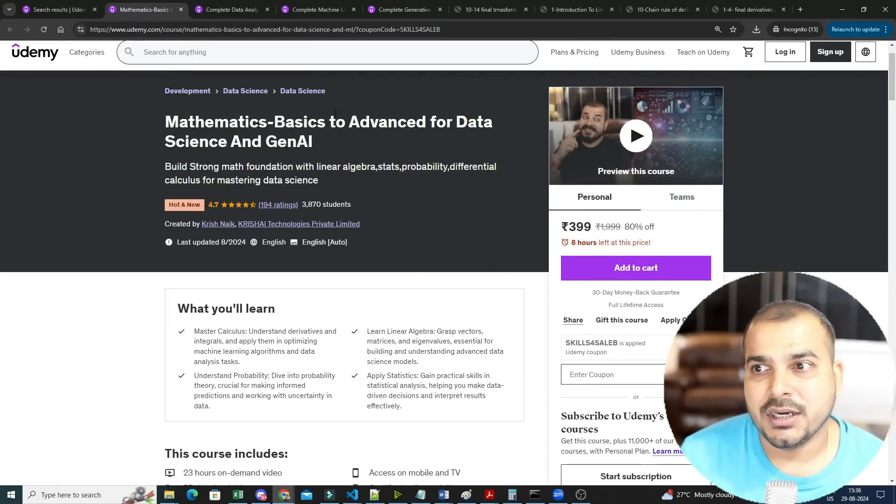
pyautogui.moveTo(350, 262)
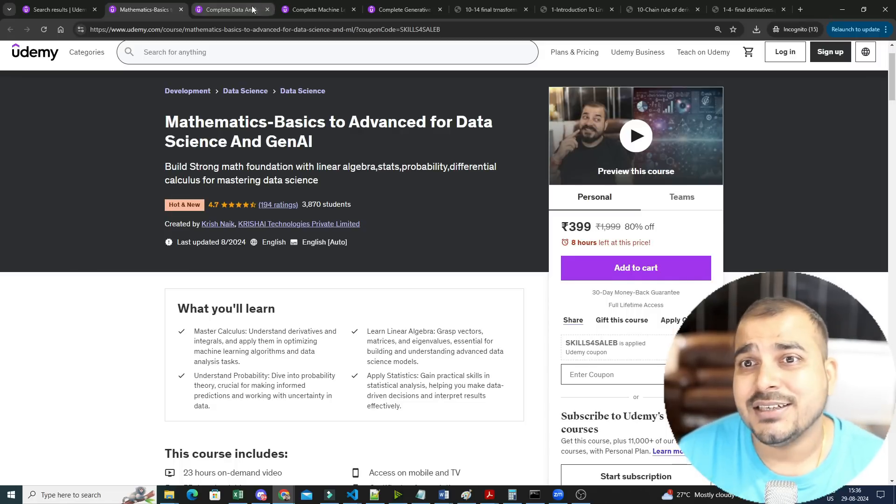
pyautogui.click(231, 10)
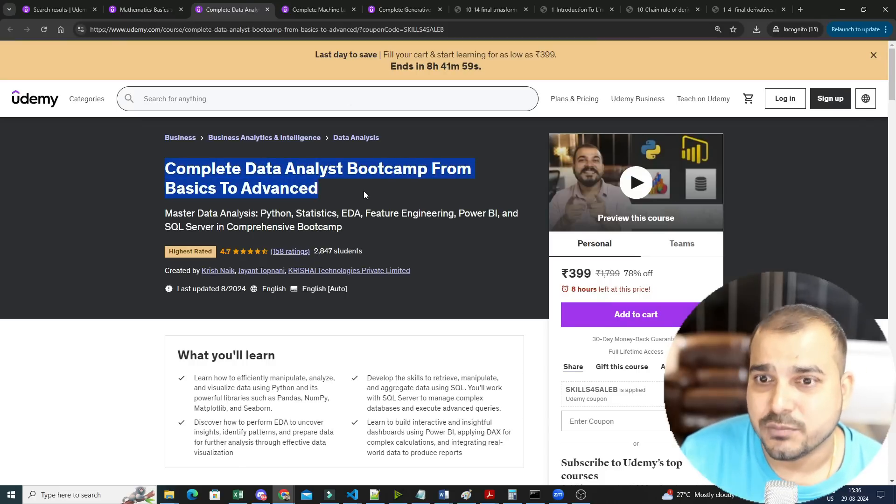
pyautogui.moveTo(248, 315)
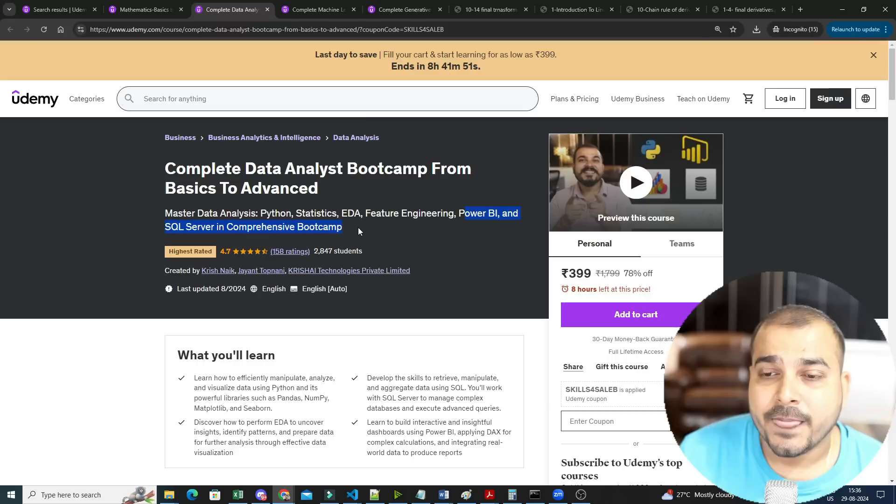
pyautogui.click(367, 228)
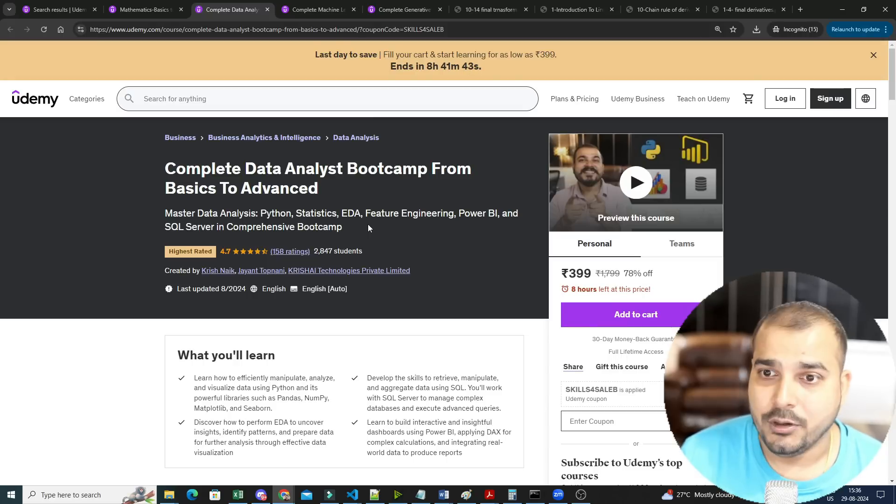
pyautogui.scroll(-3)
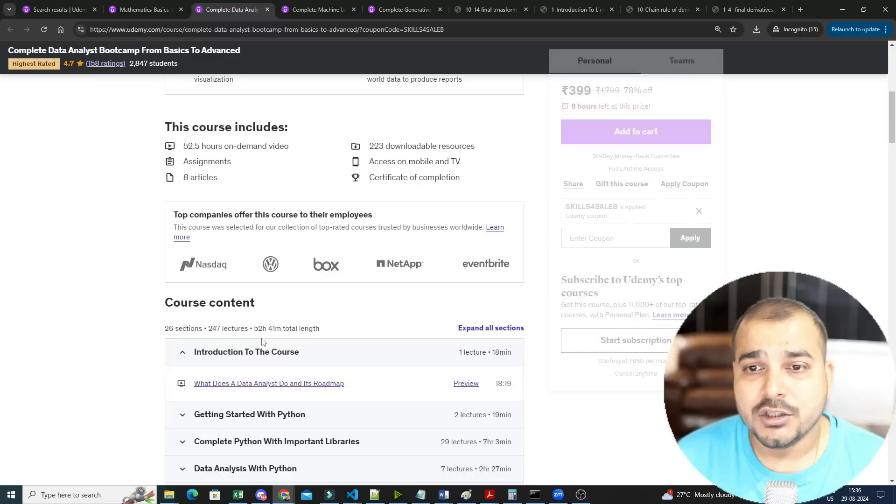
pyautogui.scroll(3)
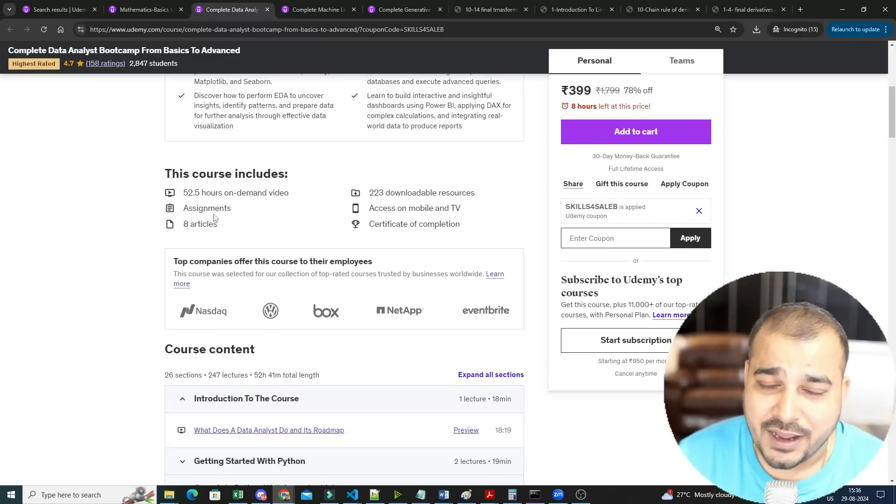
pyautogui.scroll(3)
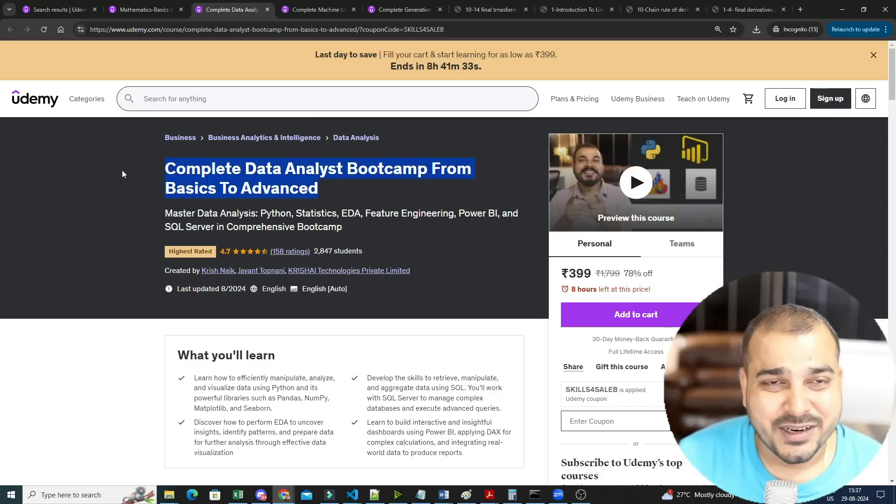
pyautogui.scroll(-3)
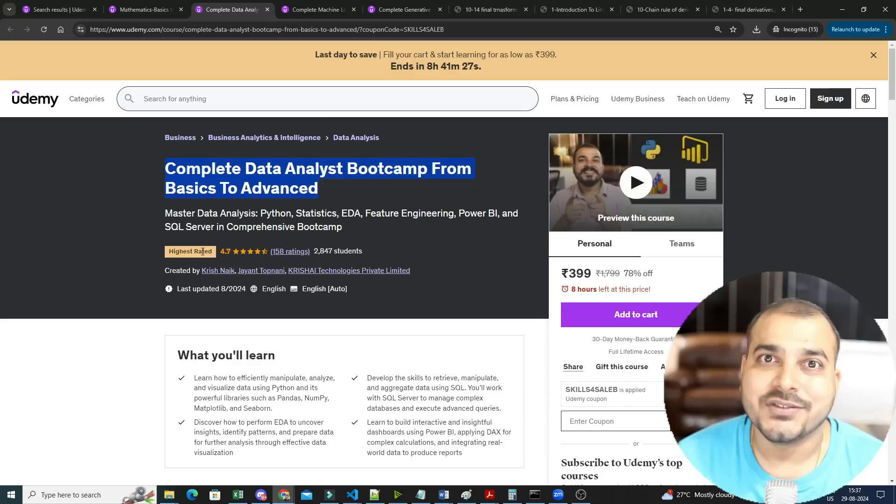
pyautogui.moveTo(370, 76)
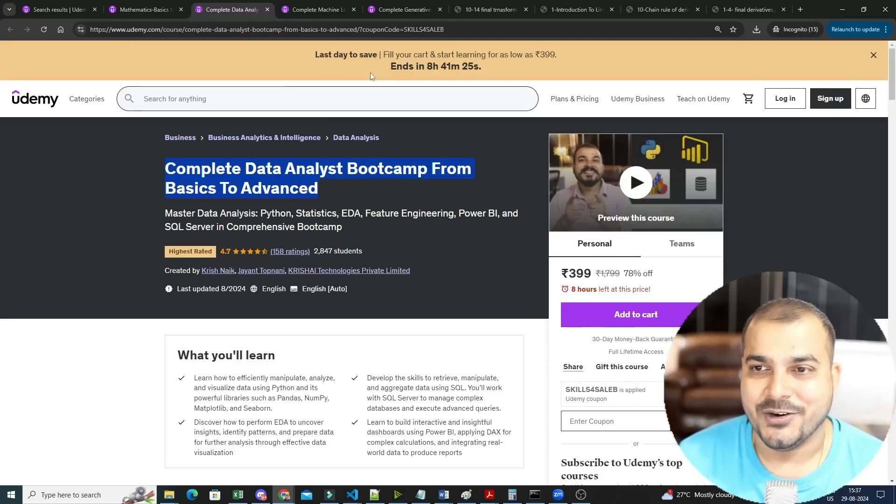
# Step: Switch to the Complete Machine Learning, NLP Bootcamp page and view its 91.5 hours of video
pyautogui.click(318, 9)
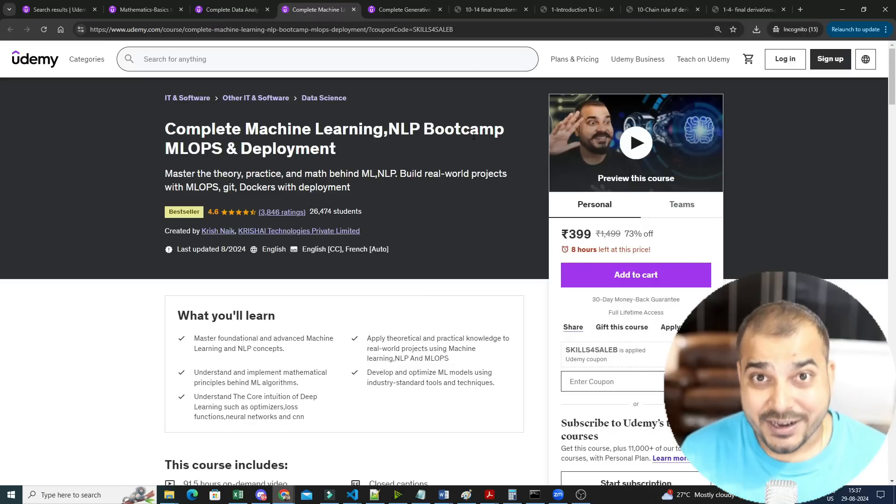
pyautogui.moveTo(259, 280)
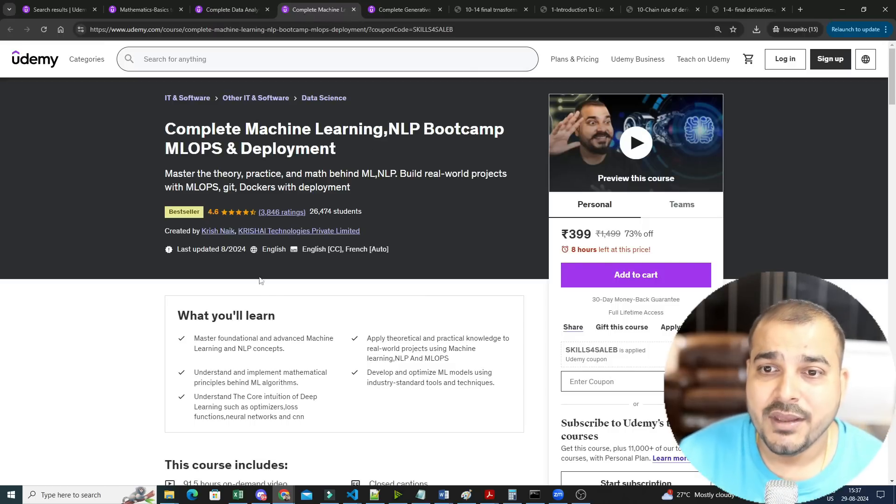
pyautogui.scroll(-3)
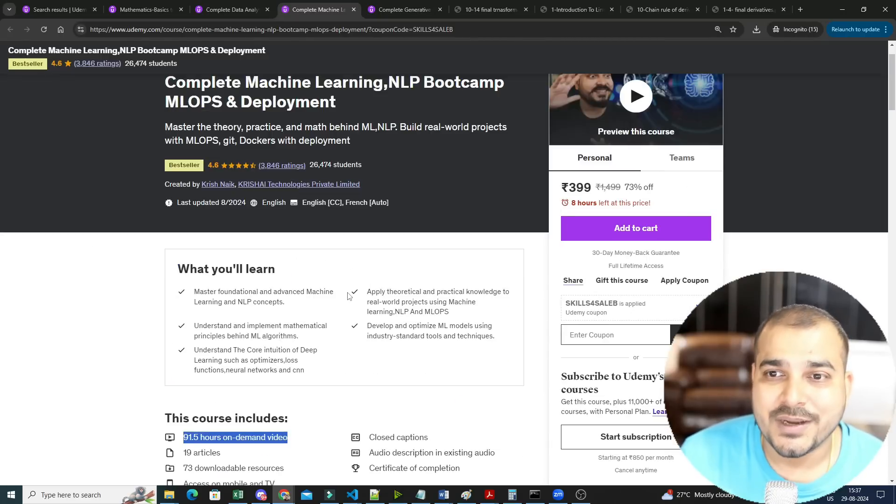
pyautogui.moveTo(340, 297)
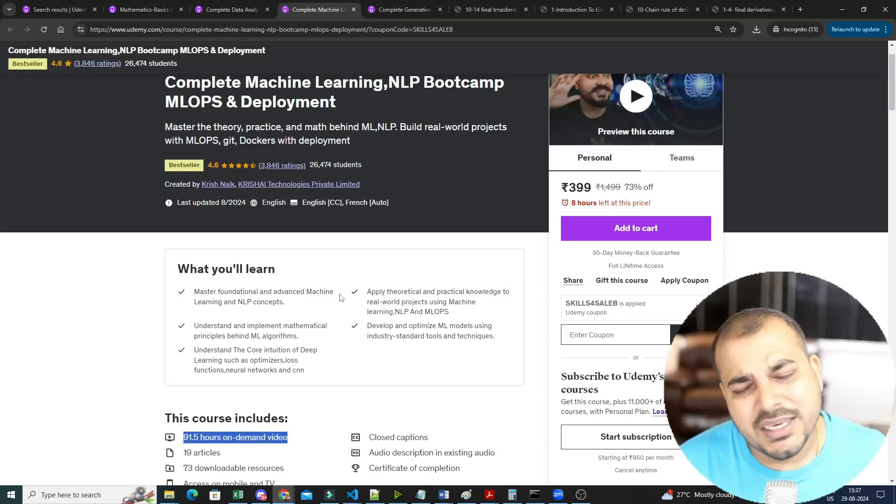
pyautogui.moveTo(376, 268)
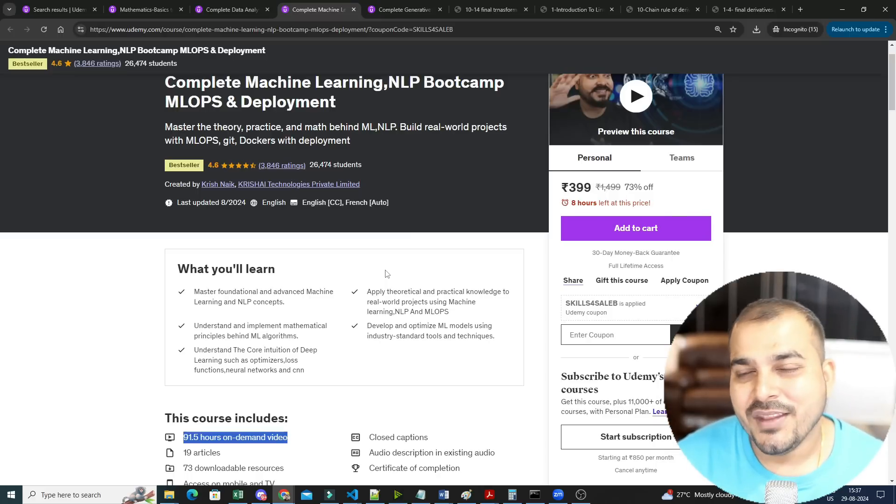
# Step: Switch to the Complete Generative AI course and scroll its content, ending at 53.5 hours of video
pyautogui.click(402, 10)
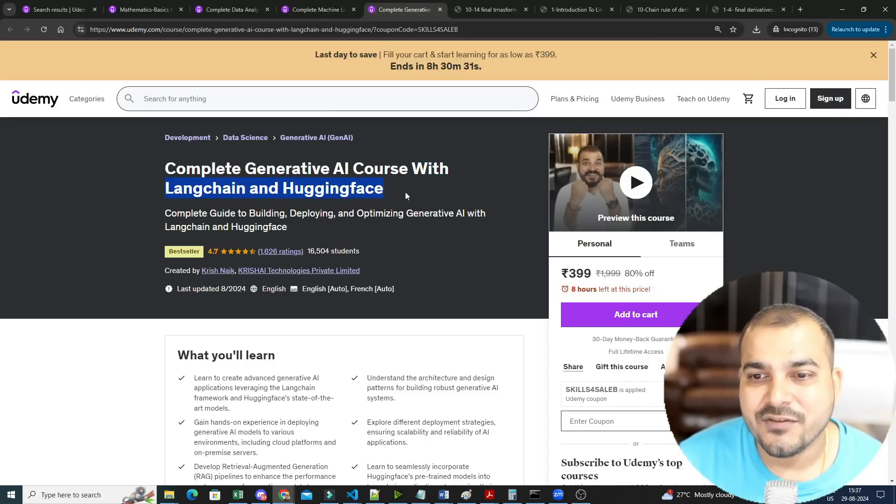
pyautogui.scroll(-3)
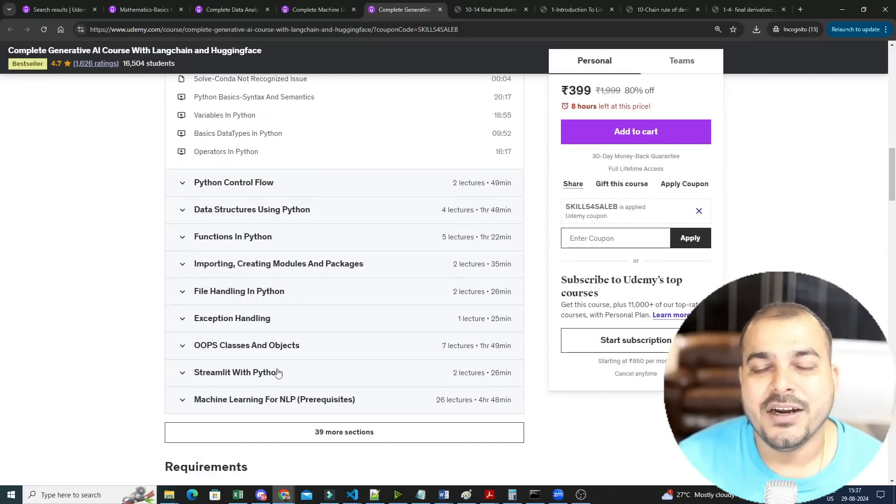
pyautogui.scroll(-3)
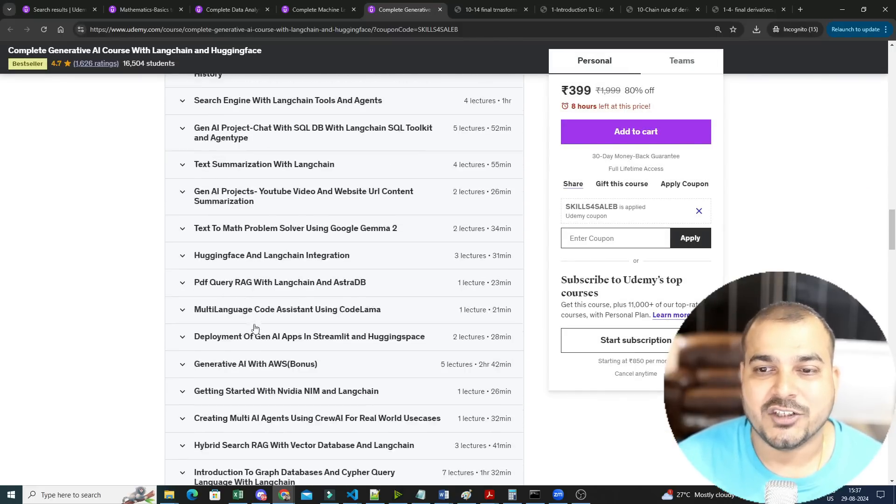
pyautogui.scroll(-3)
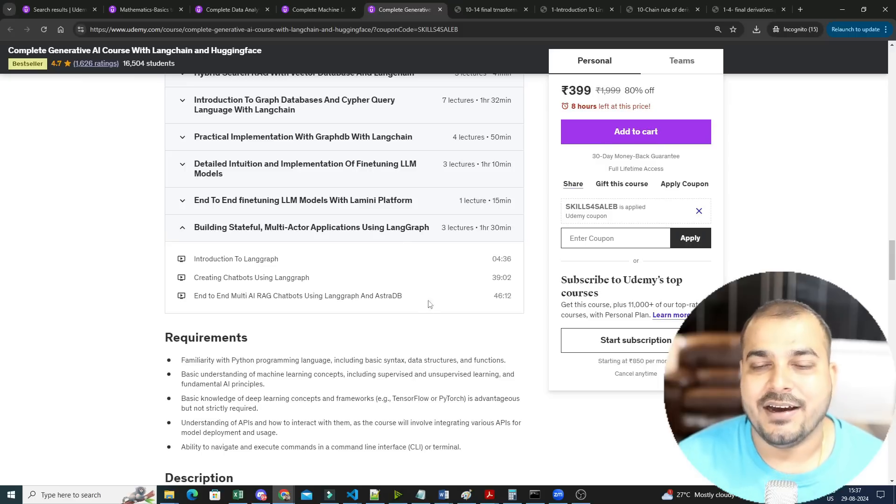
pyautogui.scroll(3)
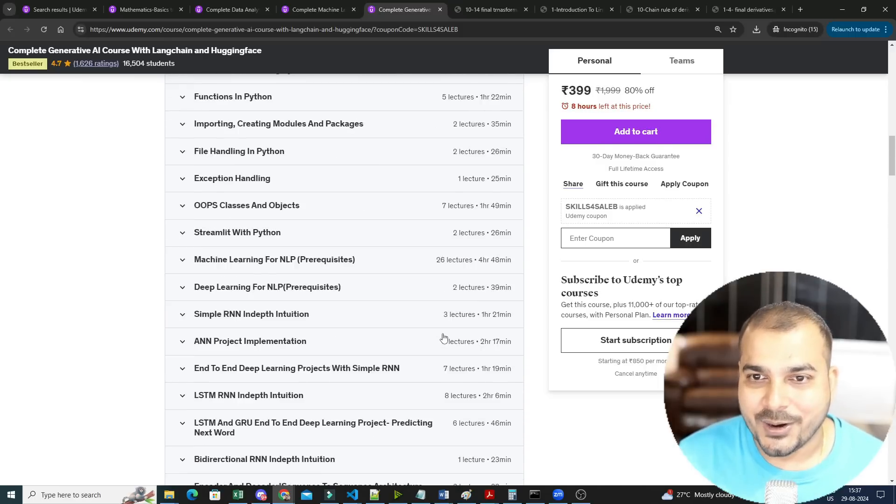
pyautogui.scroll(3)
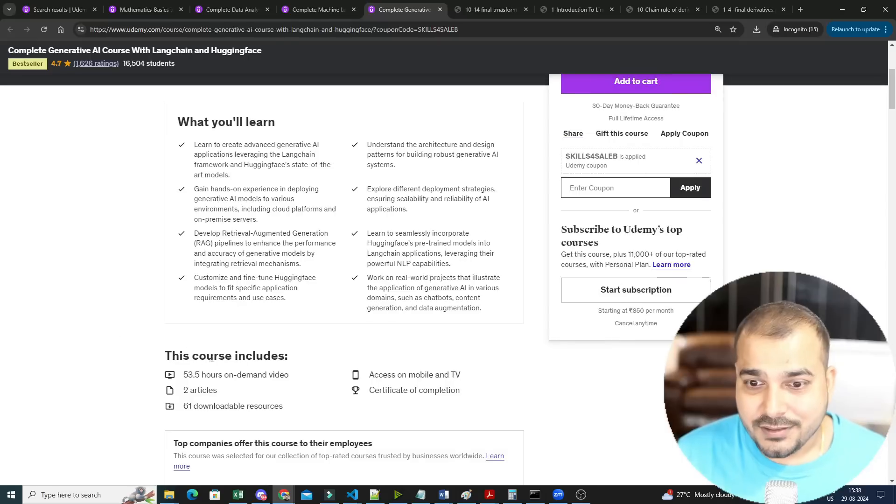
pyautogui.scroll(-3)
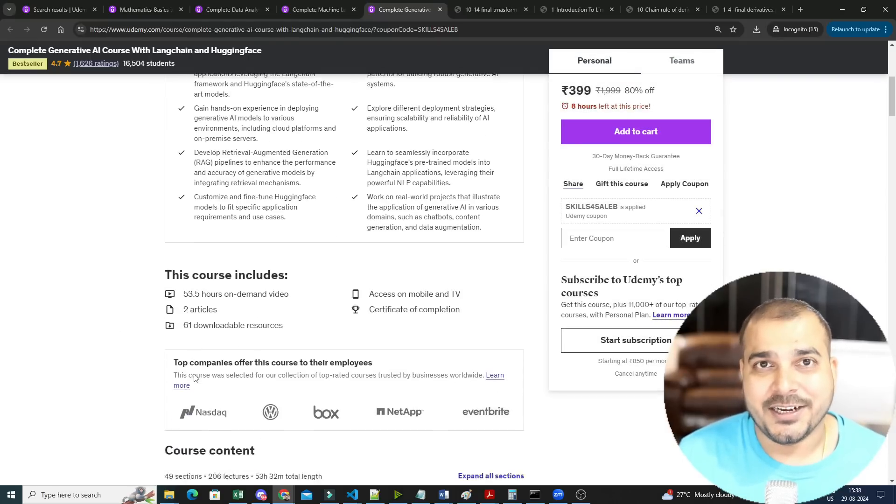
pyautogui.scroll(-3)
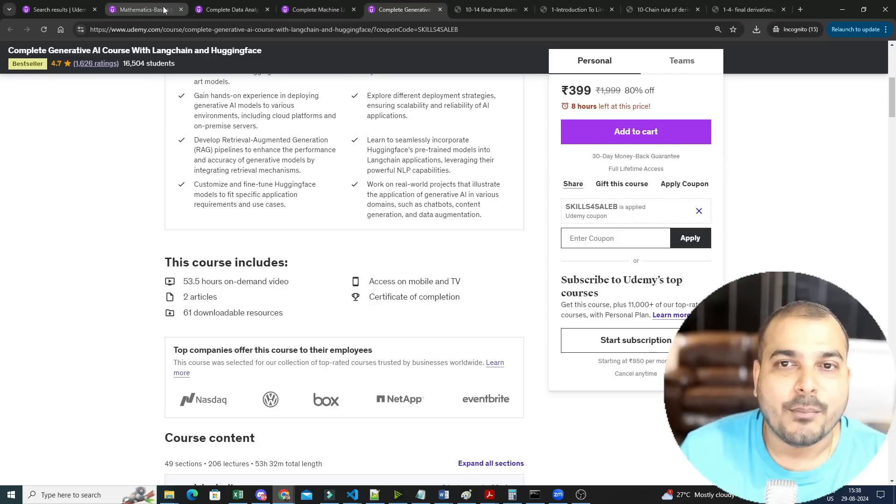
pyautogui.moveTo(143, 10)
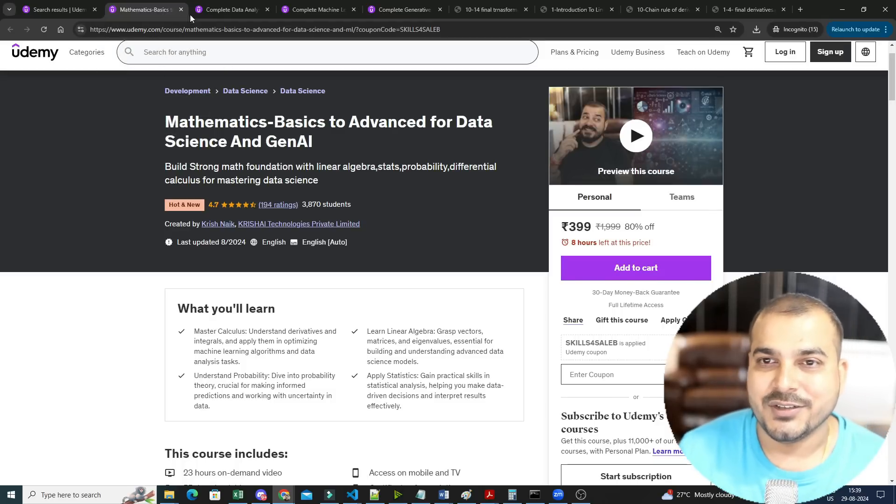
pyautogui.click(316, 9)
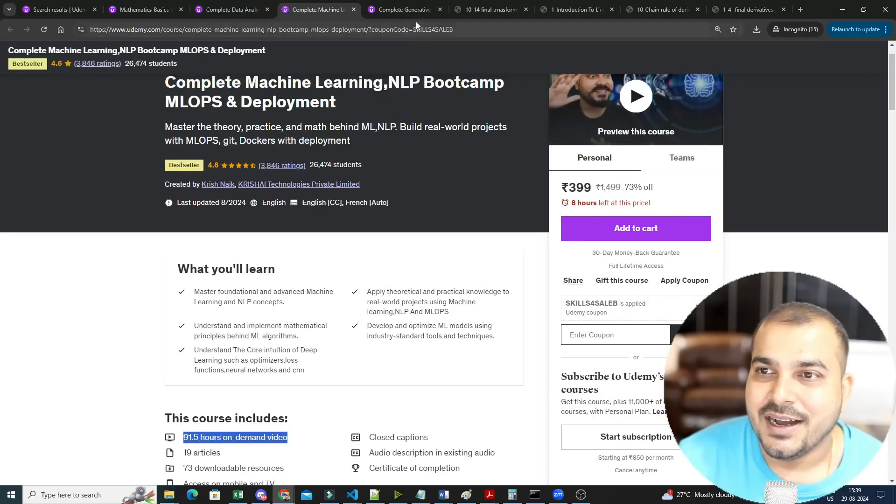
pyautogui.click(403, 10)
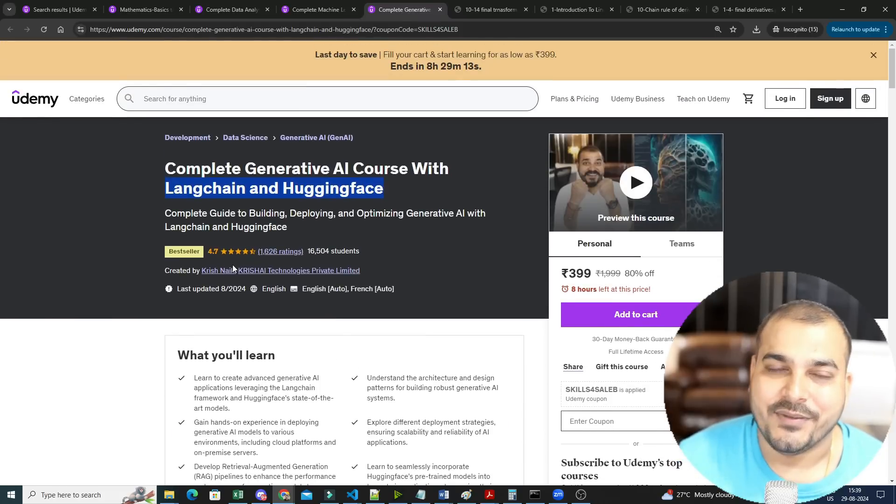